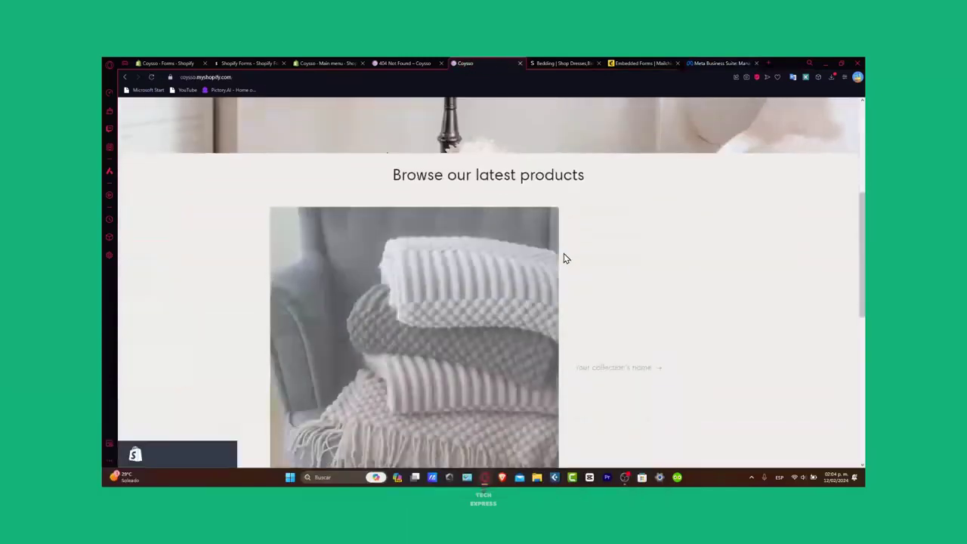
Move from Meta Business Suite and the storefront to the Coysso Shopify admin Home
click(718, 62)
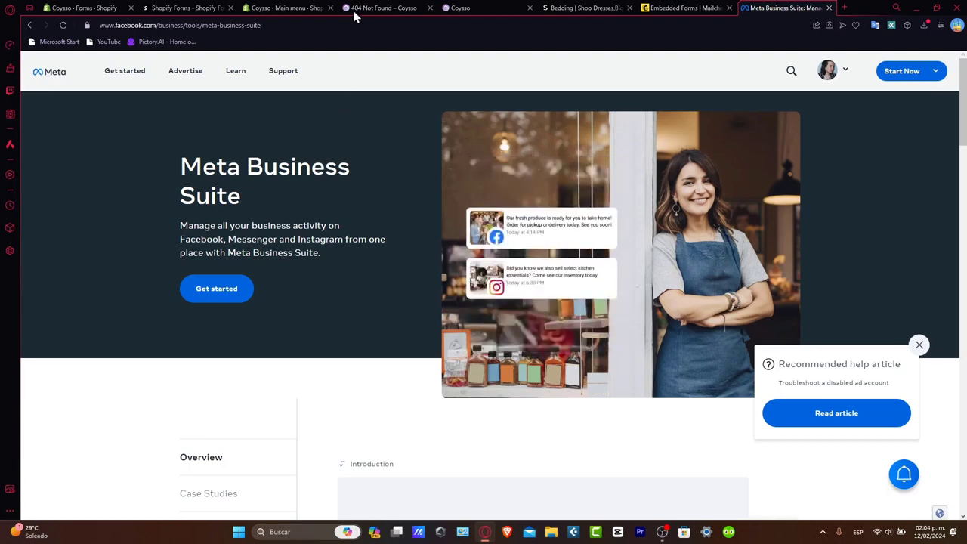
click(459, 8)
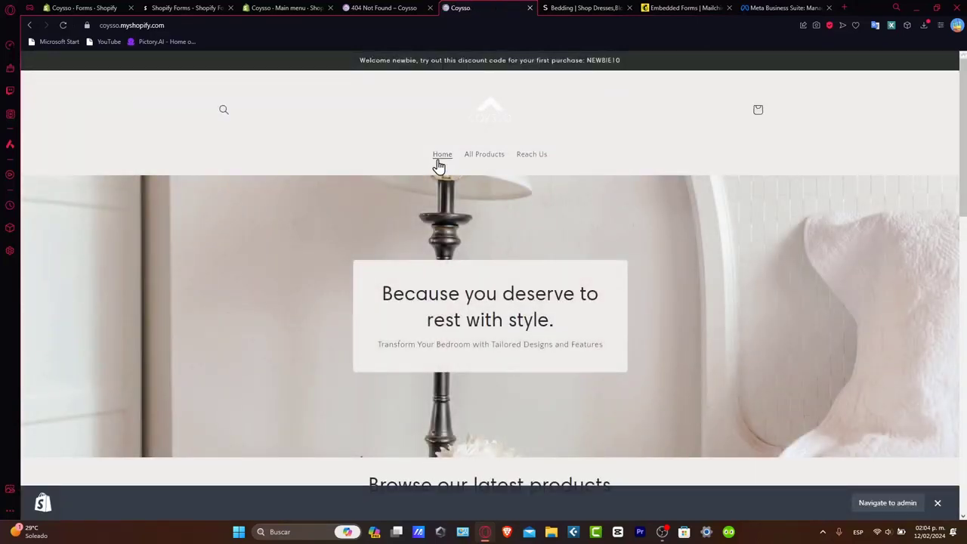
click(83, 8)
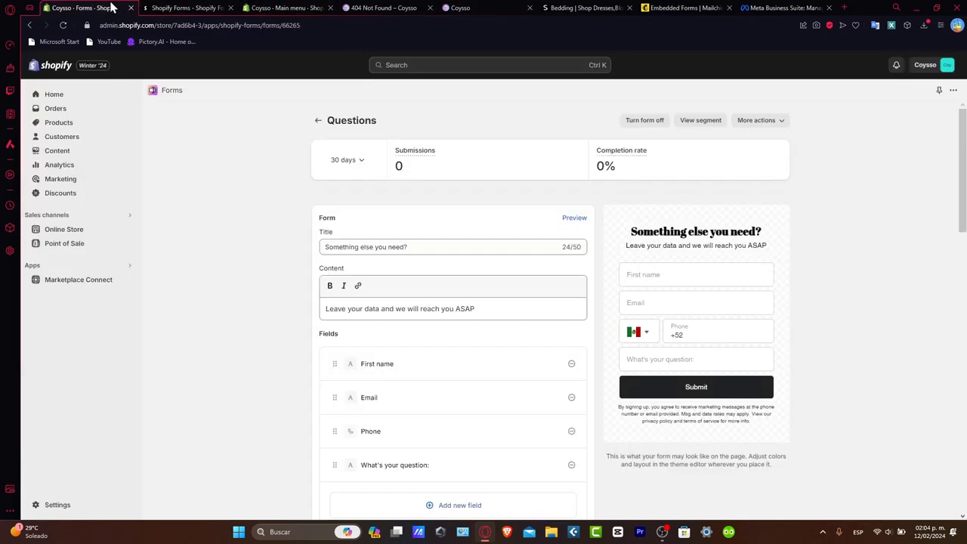
click(54, 93)
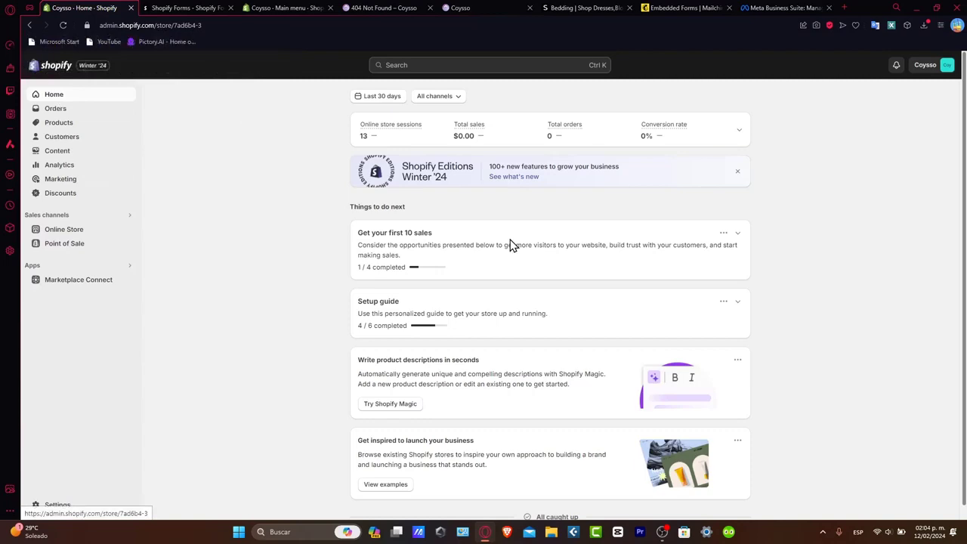
Load business.facebook.com in a new tab to reach the Bulgare business home
click(782, 7)
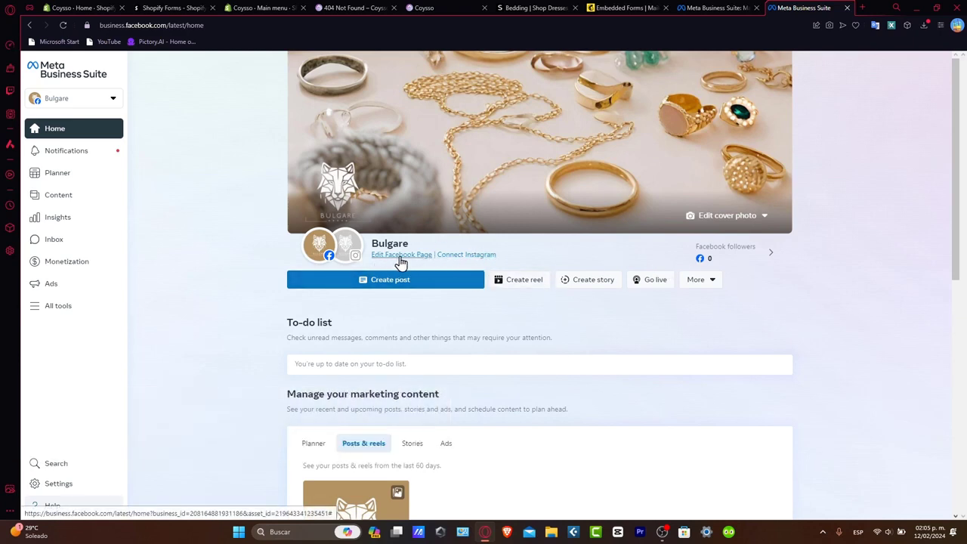
mouse_move(503, 252)
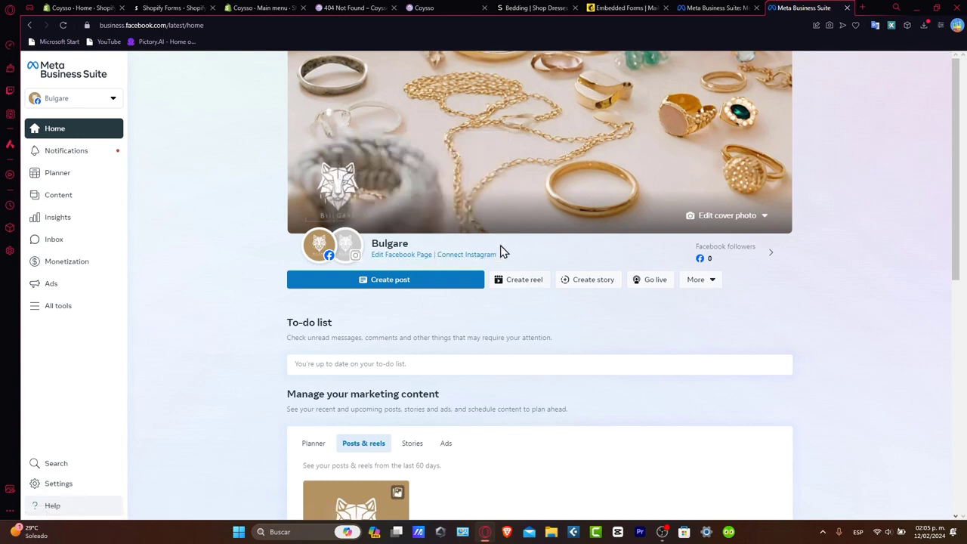
Open the All tools directory from the Meta Business Suite sidebar
click(58, 306)
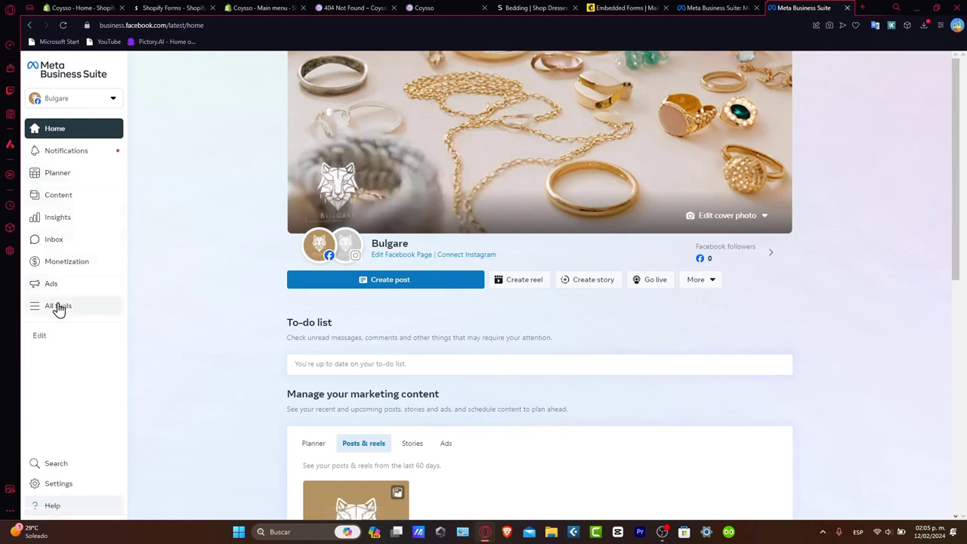
click(58, 305)
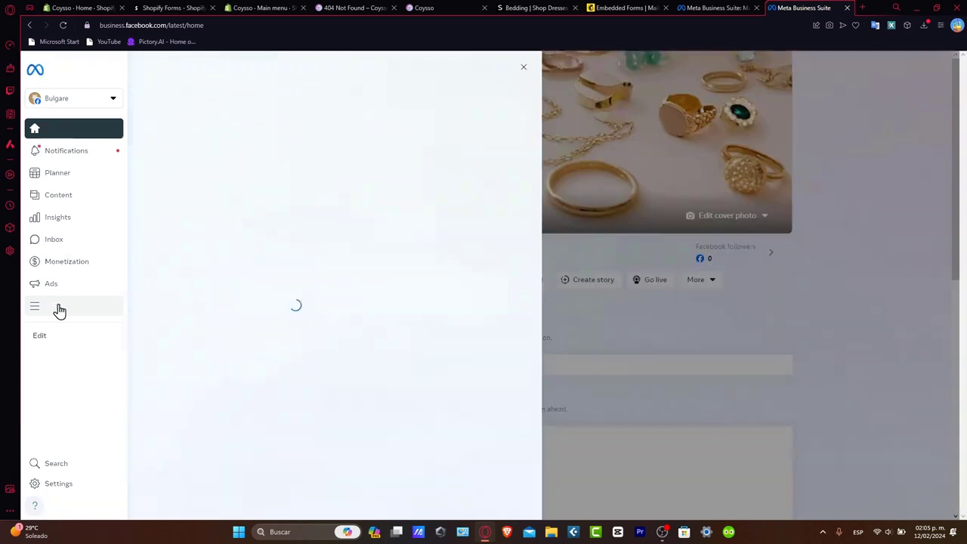
click(35, 306)
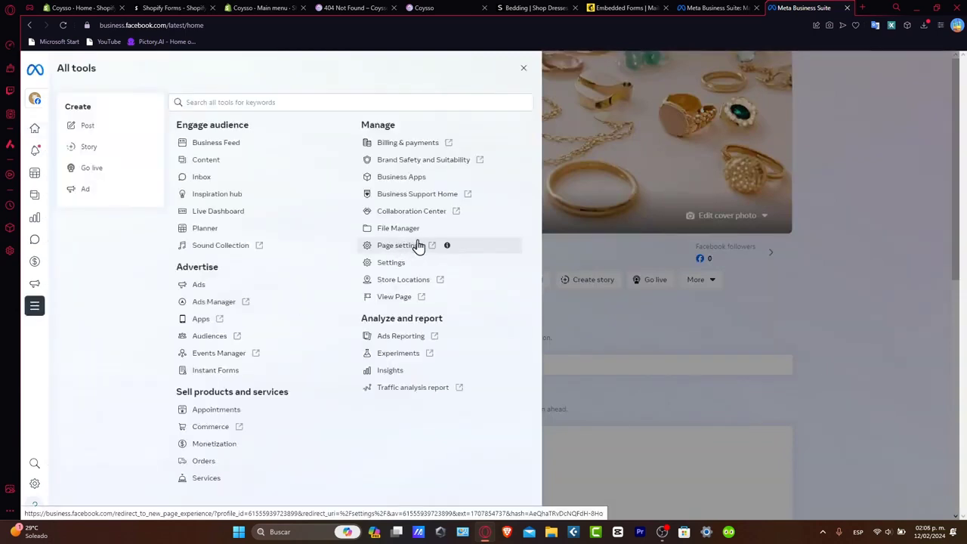
mouse_move(446, 260)
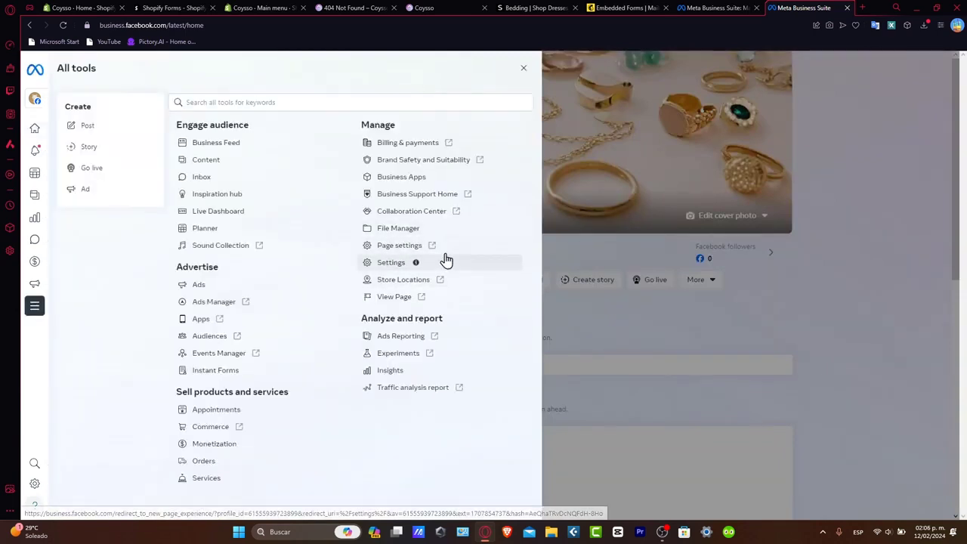
mouse_move(449, 159)
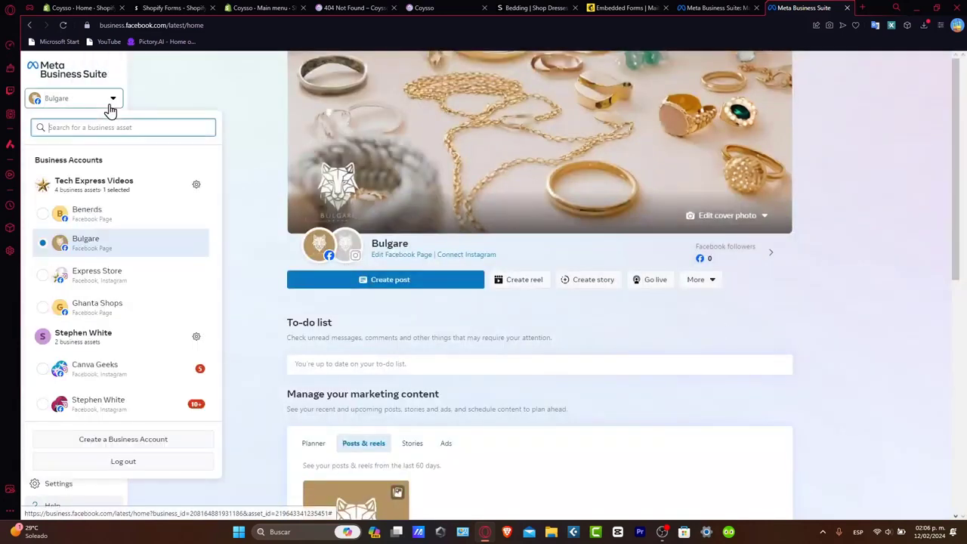
mouse_move(149, 371)
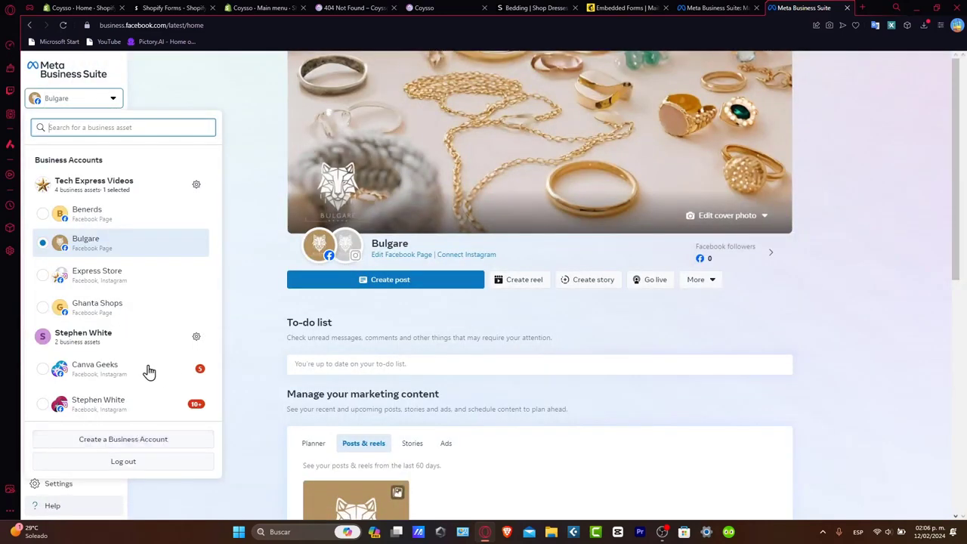
mouse_move(179, 443)
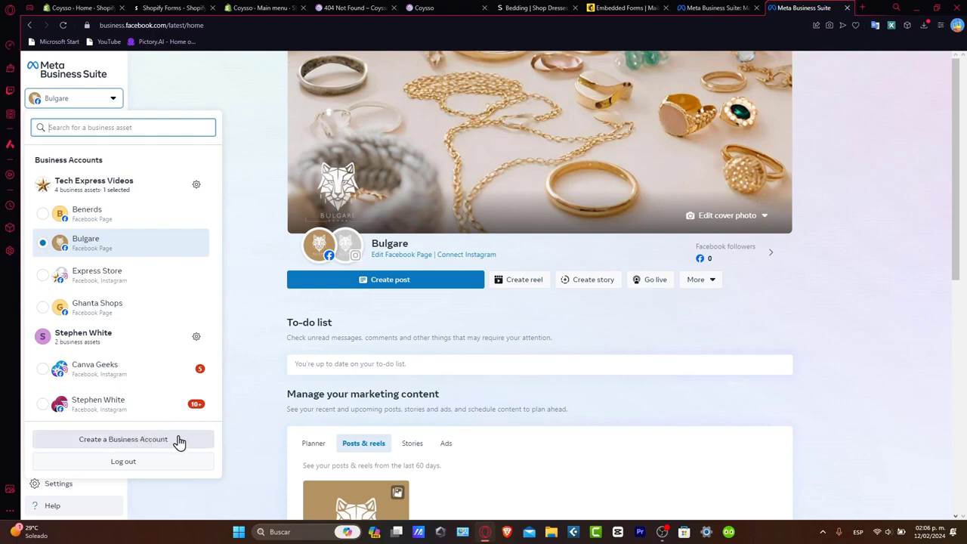
mouse_move(89, 278)
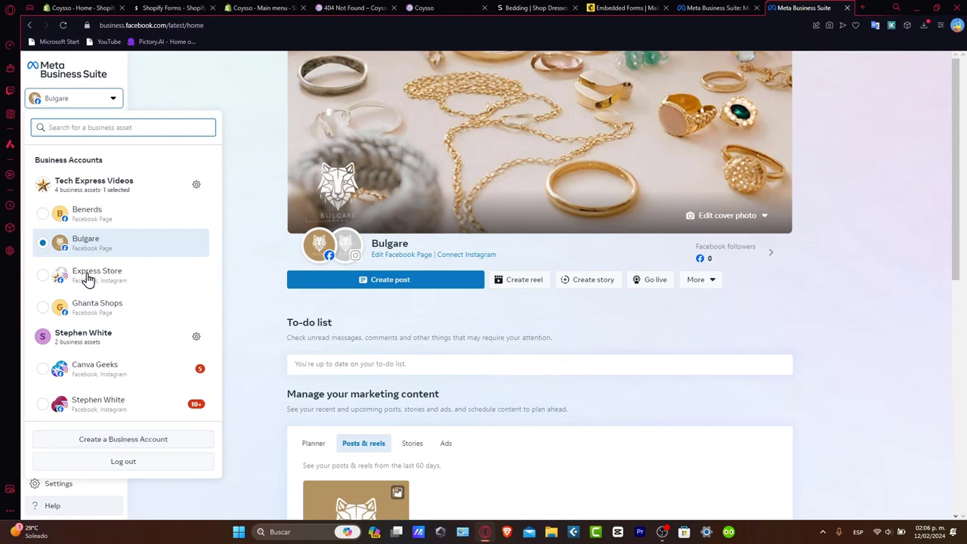
Select Express Store from the business account dropdown
click(96, 275)
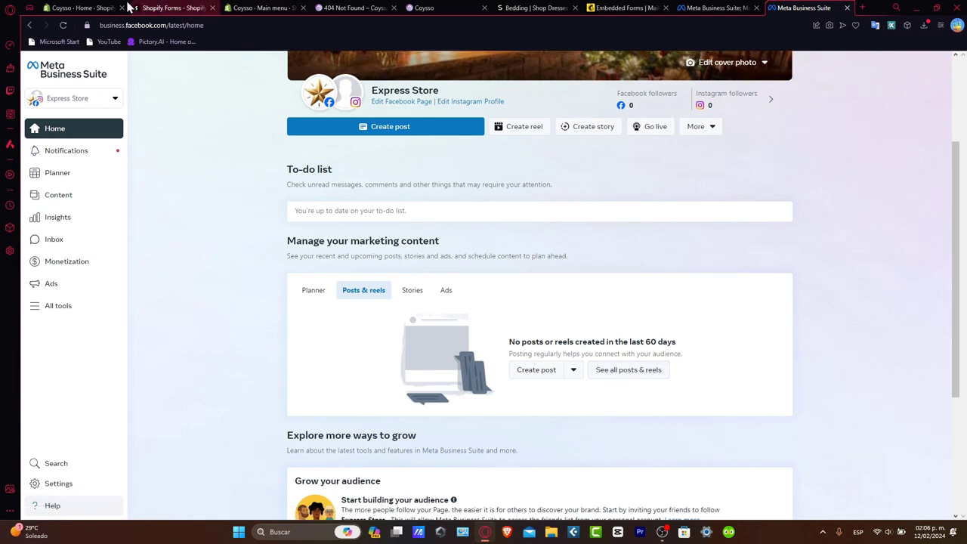
Search the Shopify apps for 'meta' to find the Facebook & Instagram app
click(83, 7)
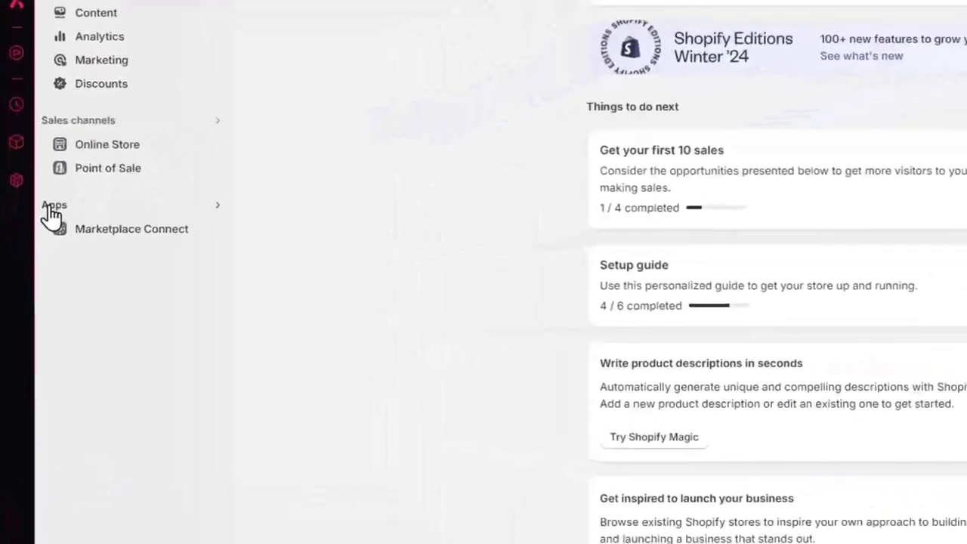
click(55, 205)
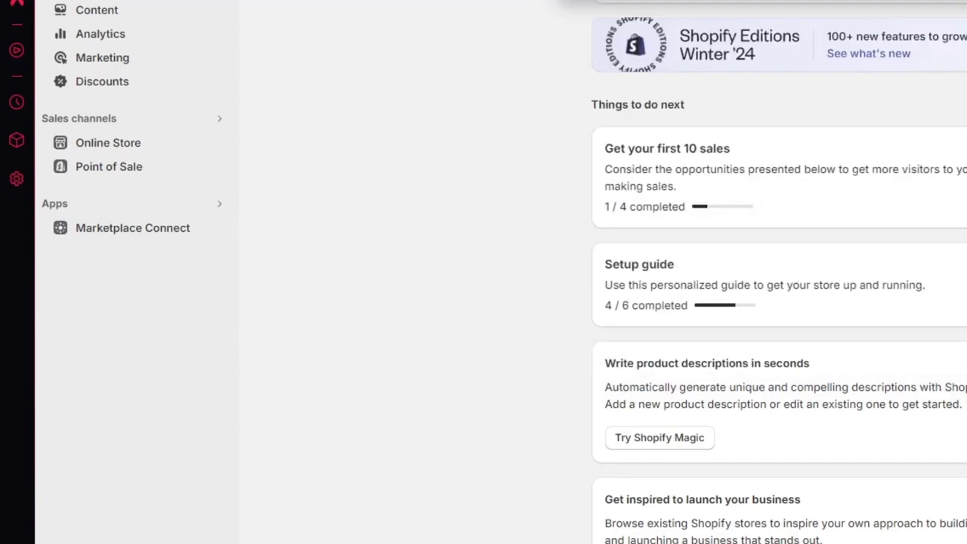
text(meta)
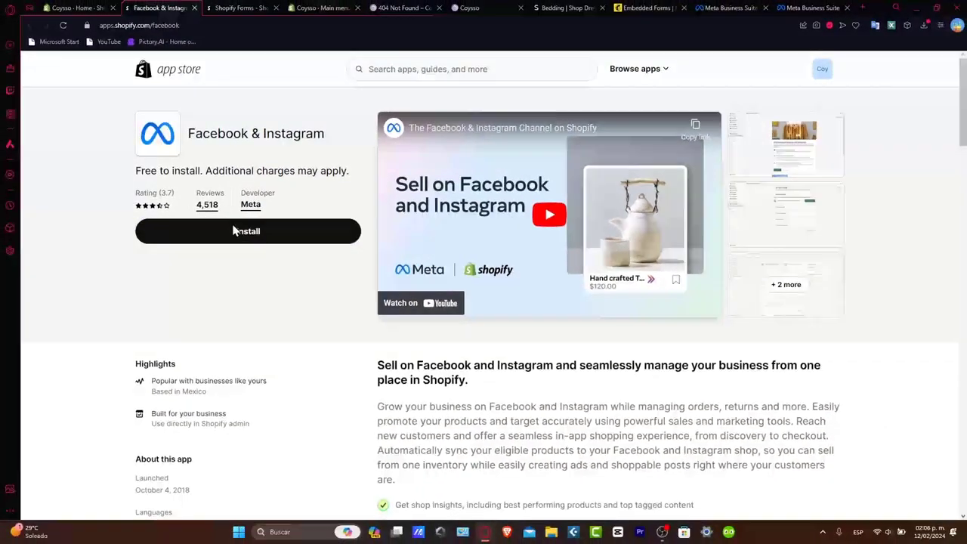
Install the Facebook & Instagram app and approve its data access permissions
click(248, 231)
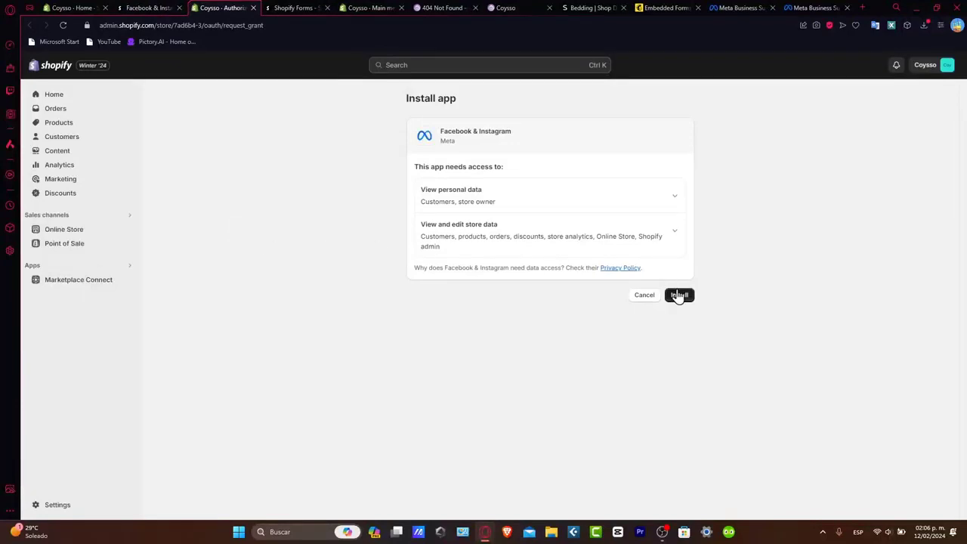
click(678, 295)
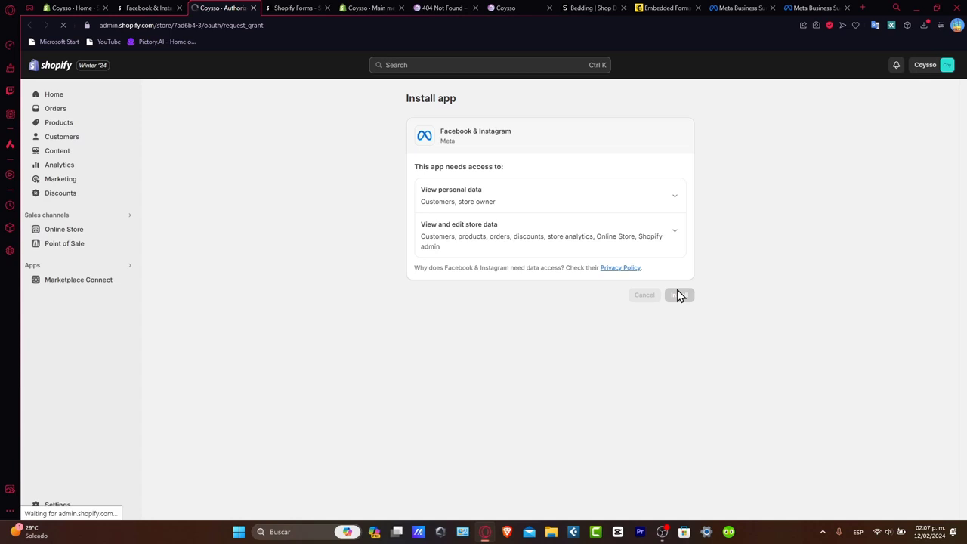
click(679, 295)
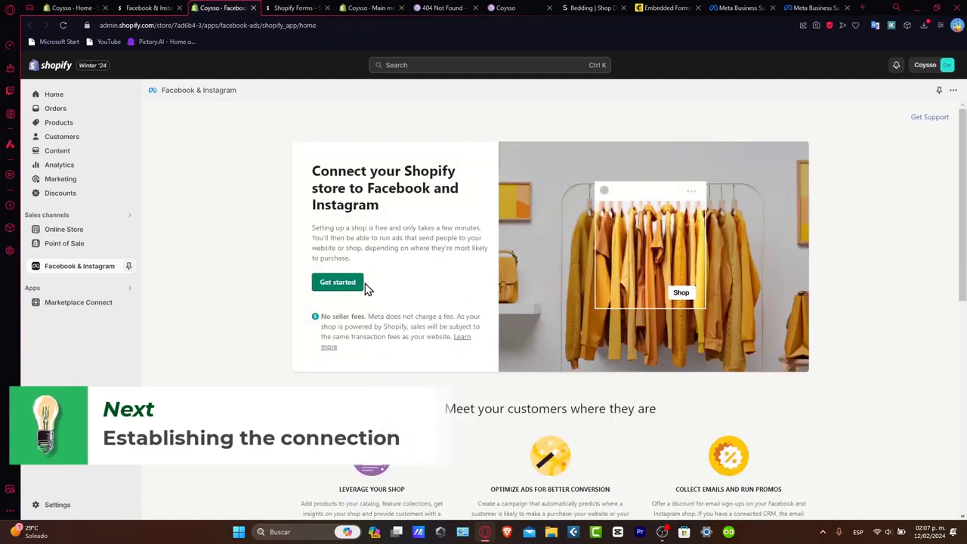
Start shop setup and connect the previously used Facebook login
click(337, 282)
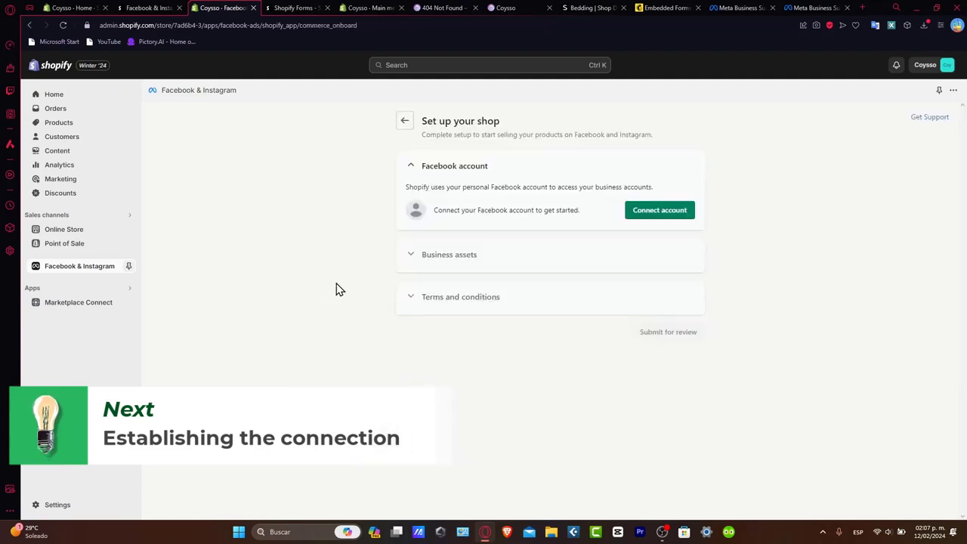
click(659, 210)
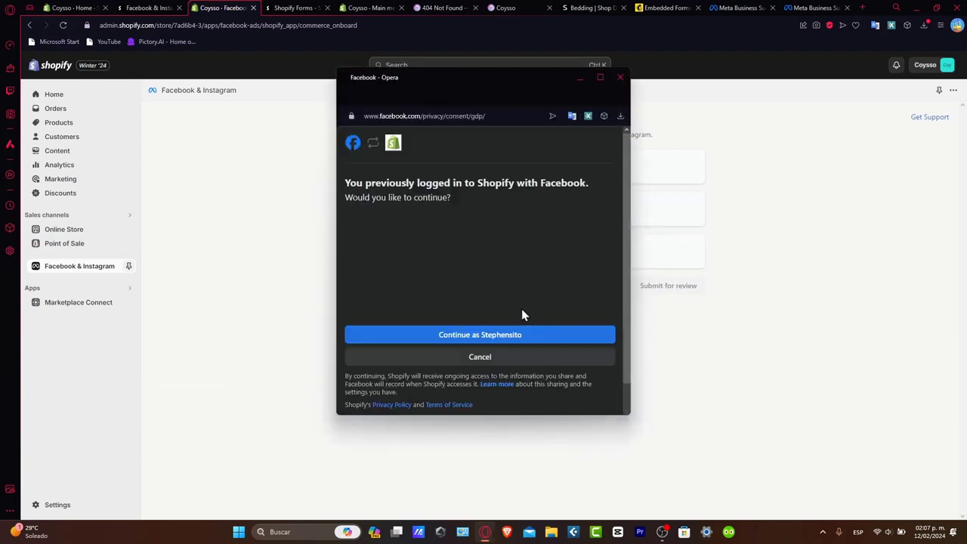
click(480, 335)
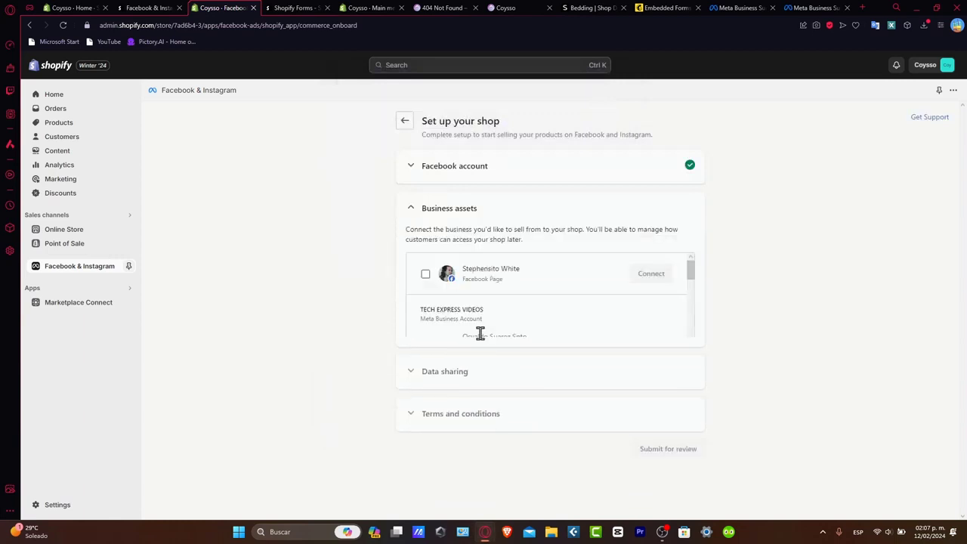
scroll(down, 3)
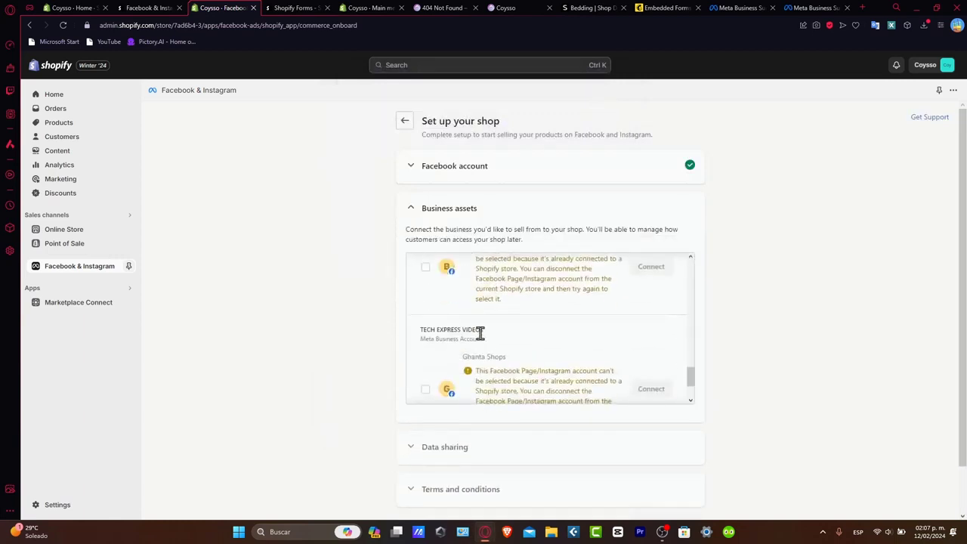
scroll(down, 3)
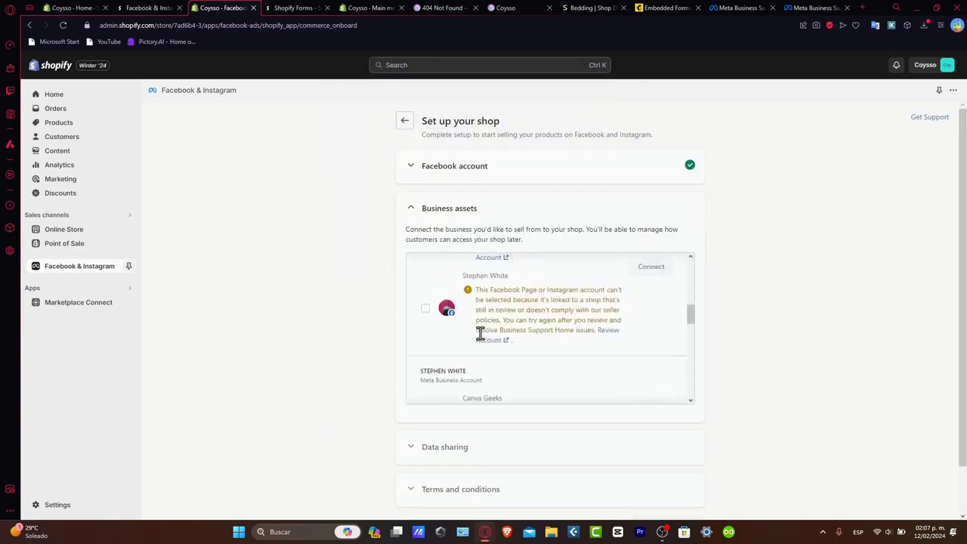
scroll(down, 3)
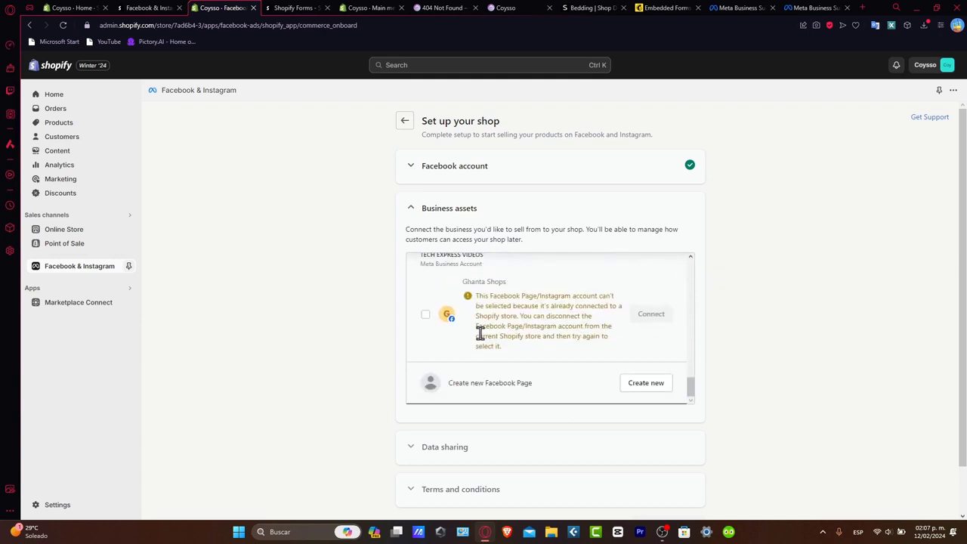
scroll(down, 3)
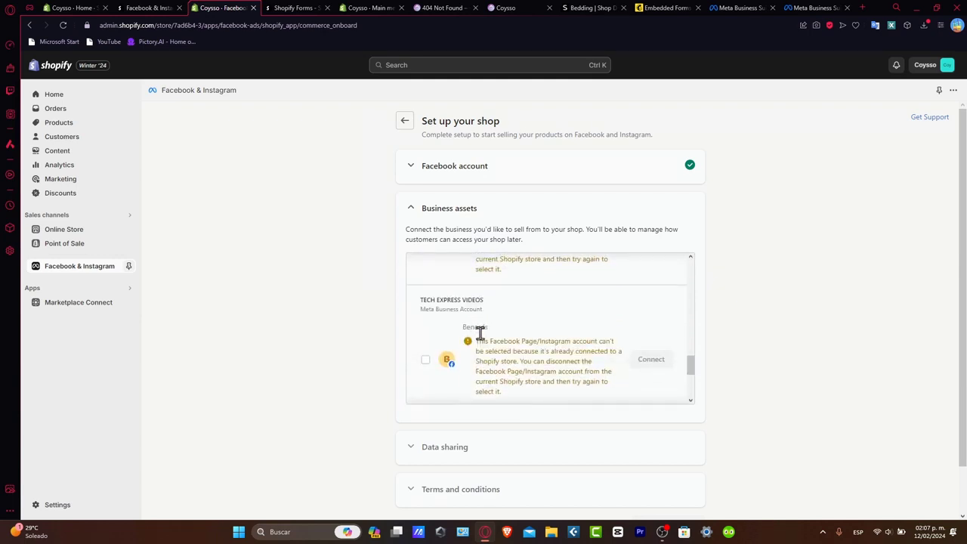
scroll(down, 3)
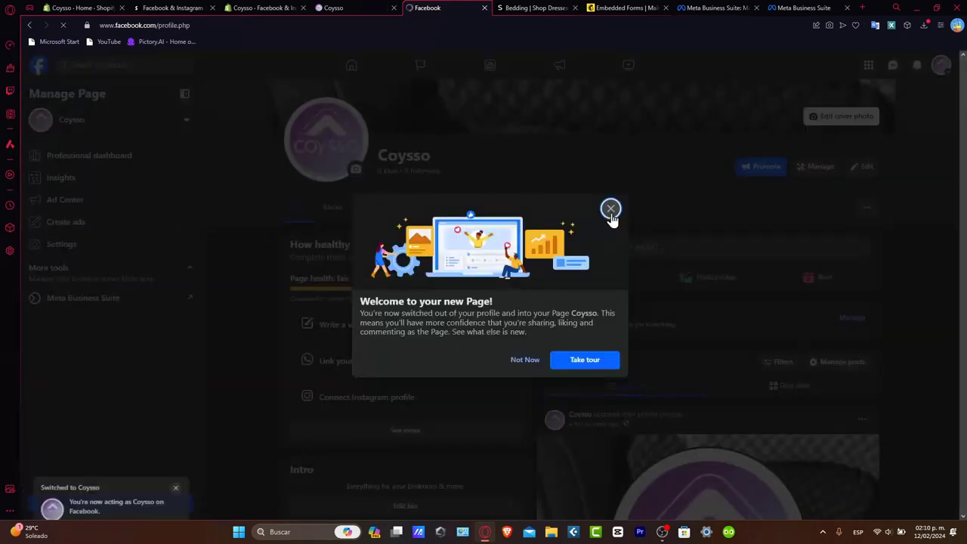
Close the Coysso Page welcome dialog and return to the Shopify setup tab
click(610, 208)
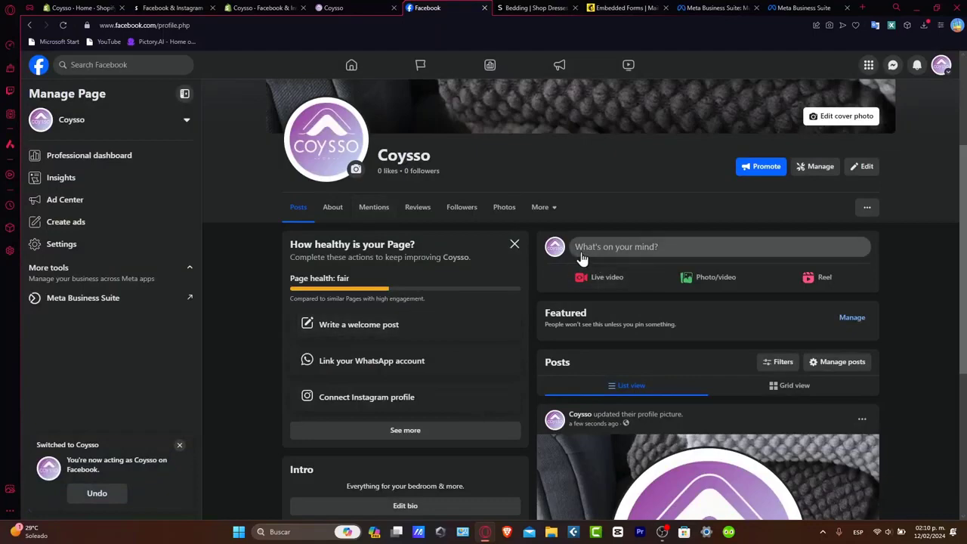
click(265, 8)
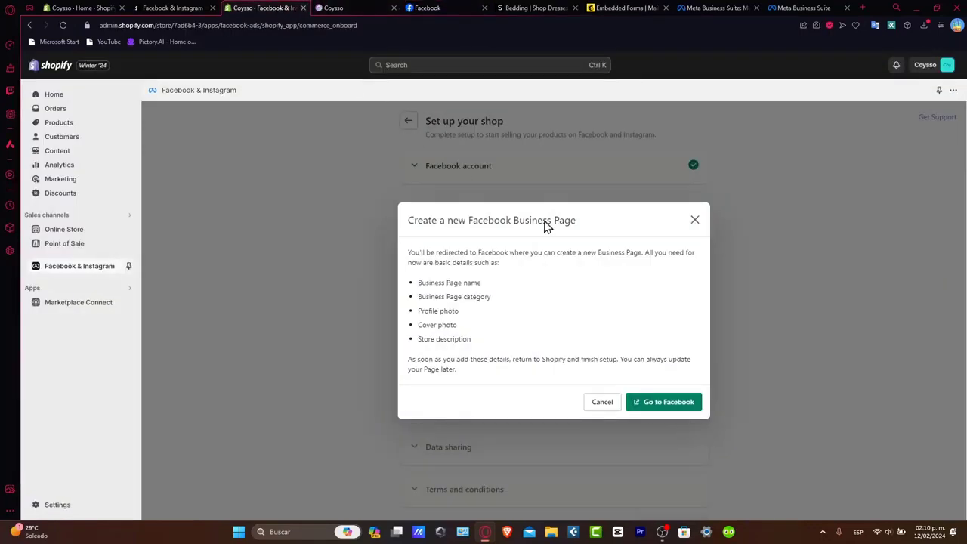
Link the Coysso Page to the Tech Express Videos business account, skipping page creation
click(603, 401)
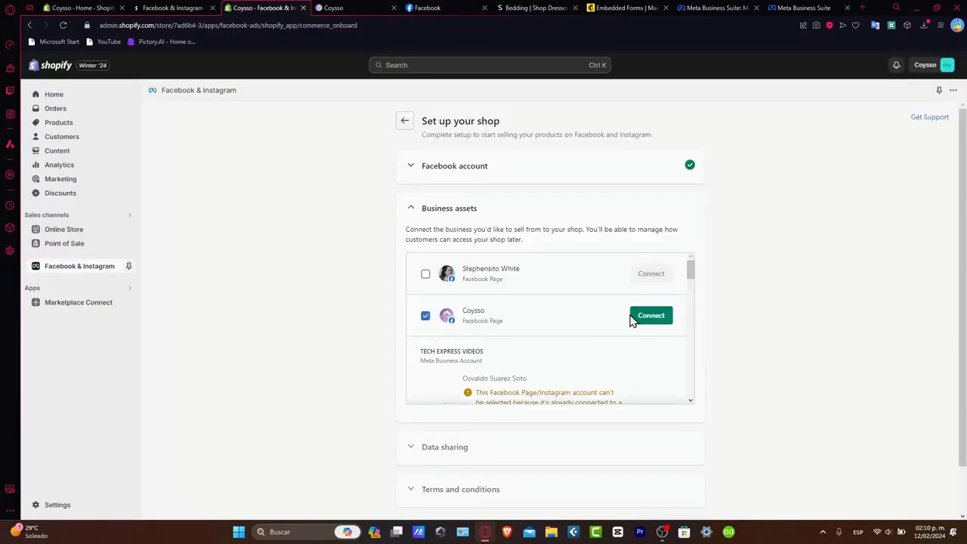
click(650, 316)
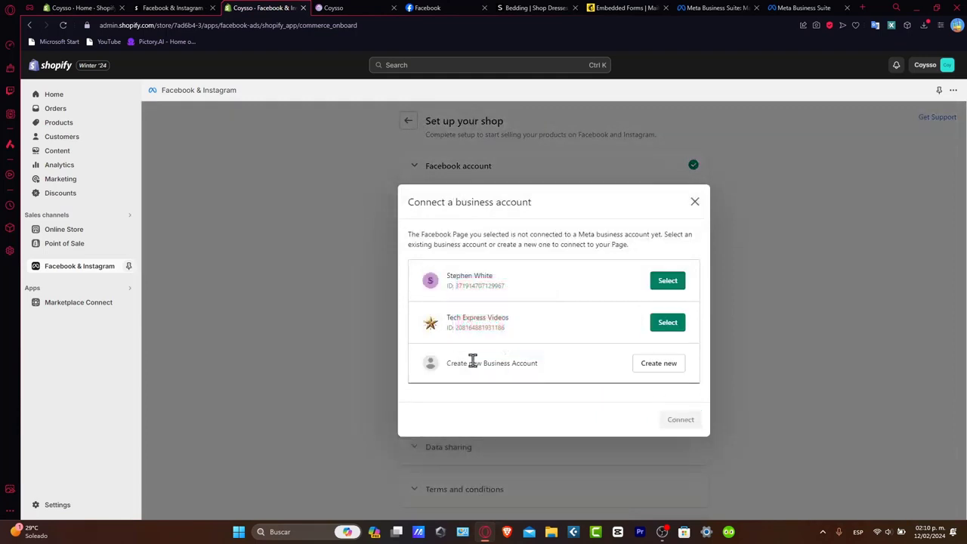
click(667, 322)
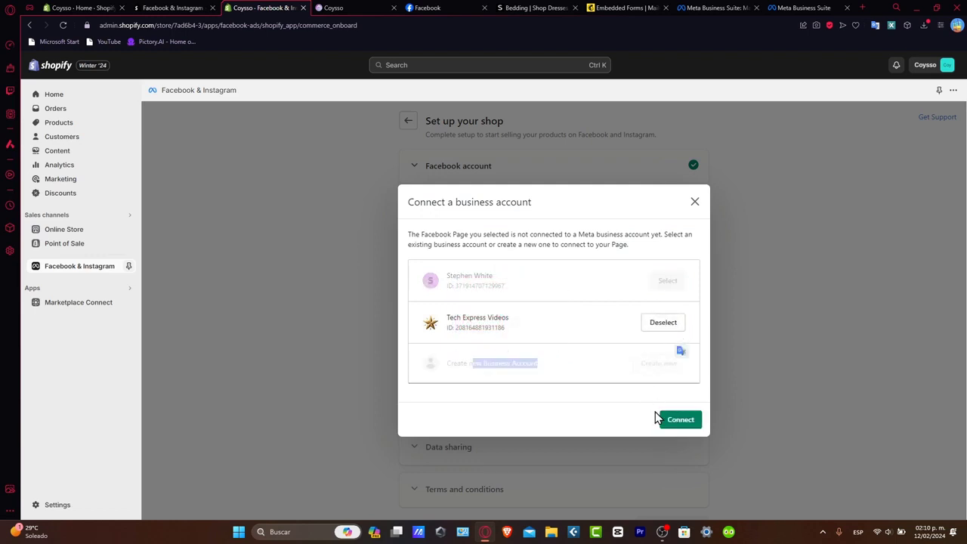
click(679, 419)
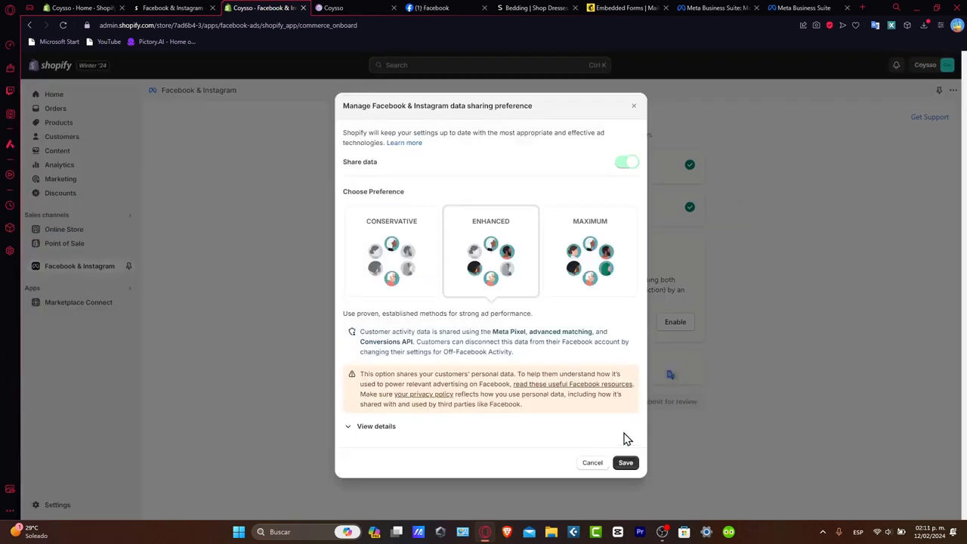
Save the Enhanced data sharing preference and scroll down to the pixel list
click(625, 463)
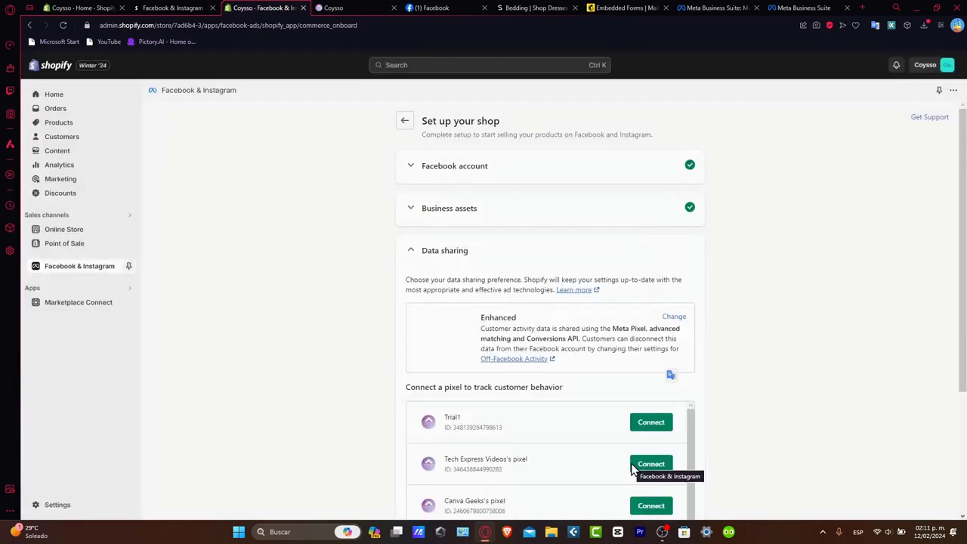
scroll(down, 3)
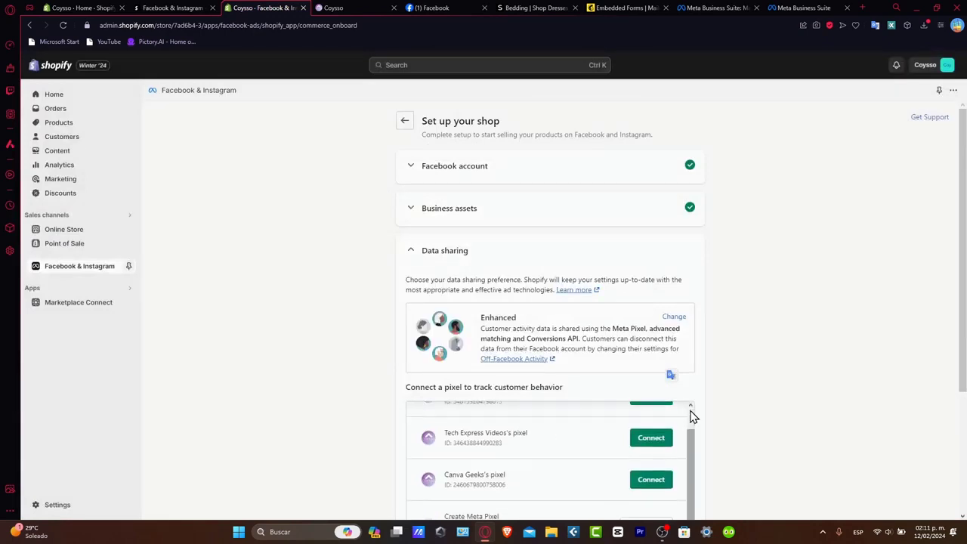
scroll(down, 3)
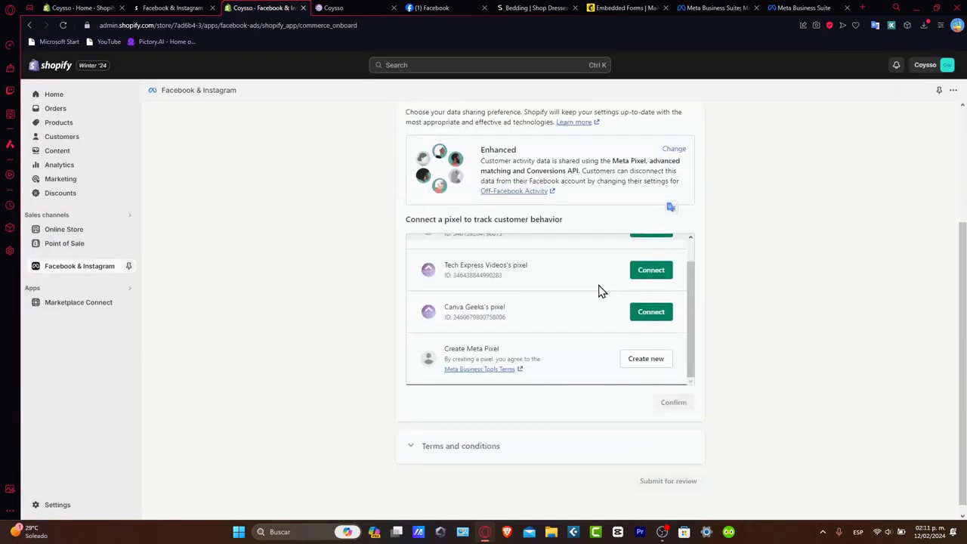
mouse_move(627, 383)
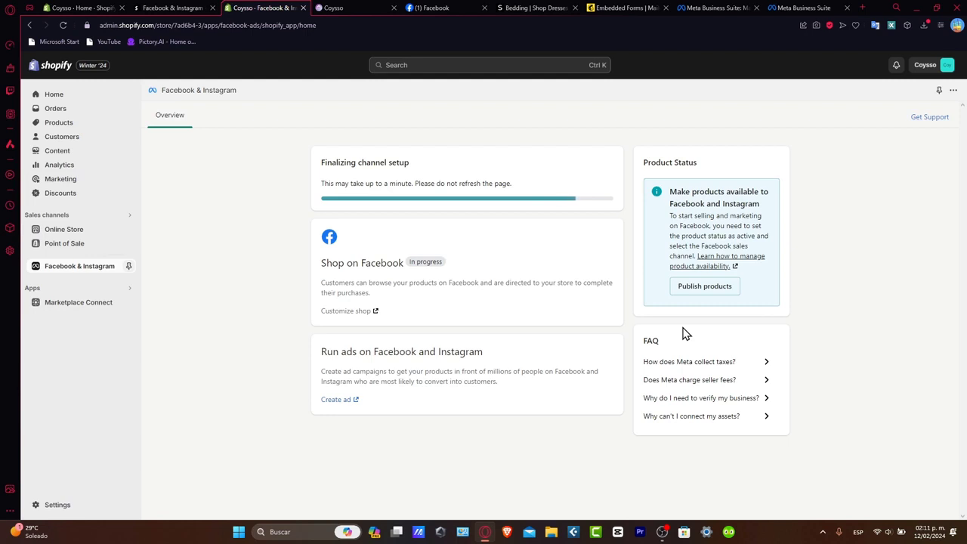
mouse_move(604, 217)
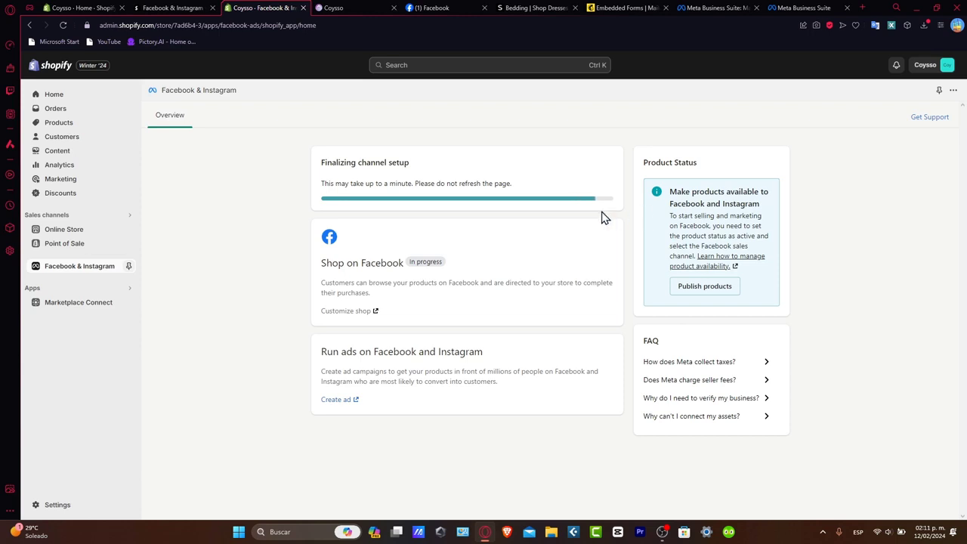
mouse_move(487, 219)
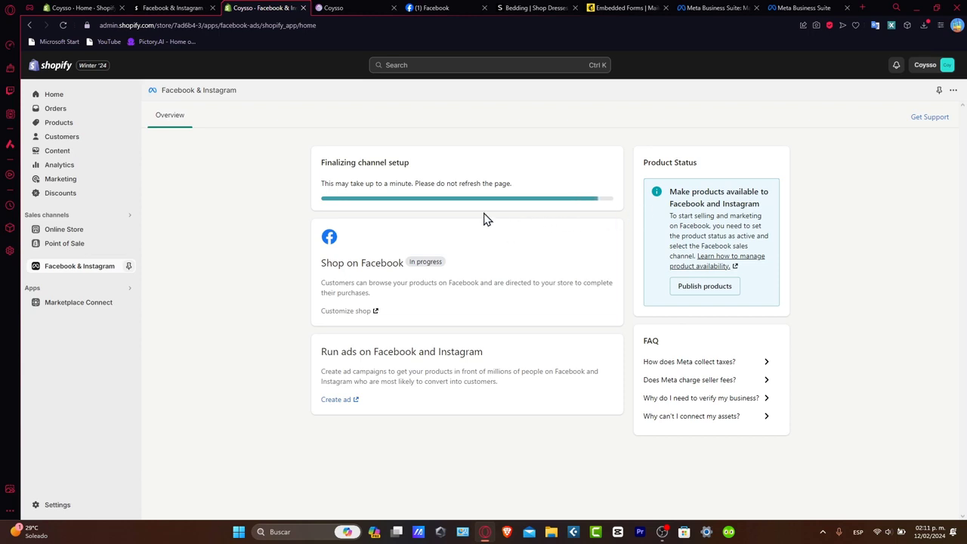
Show the channel's settings and list the additional pages and accounts available to connect
click(217, 115)
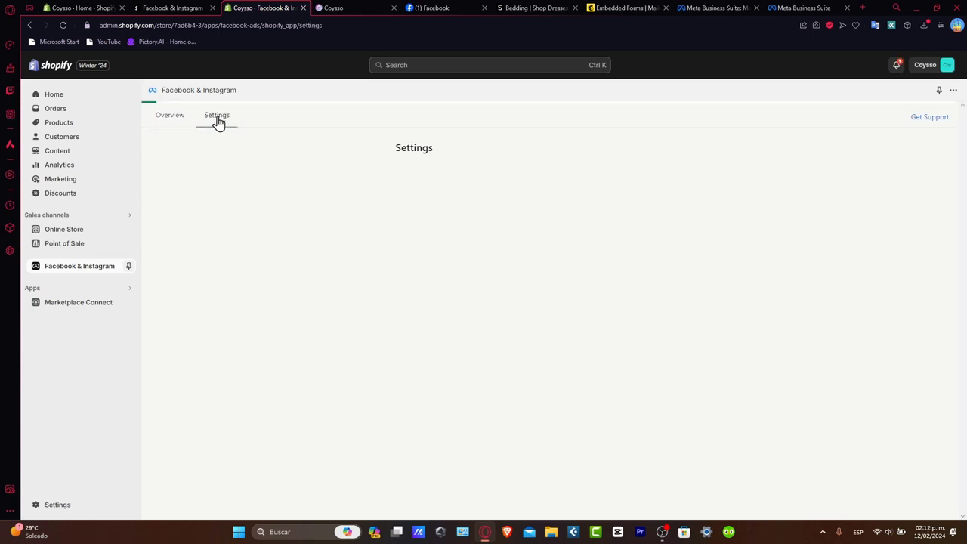
scroll(down, 3)
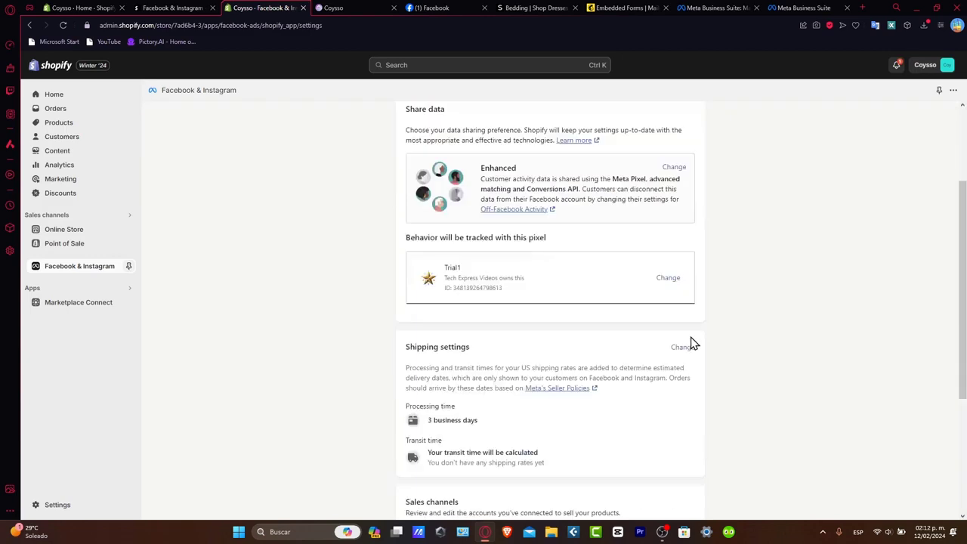
scroll(down, 3)
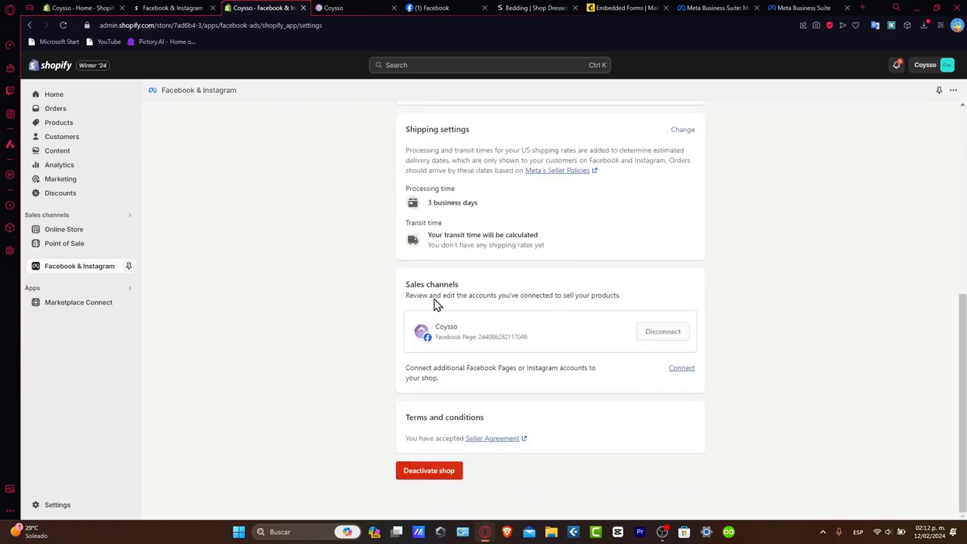
click(681, 368)
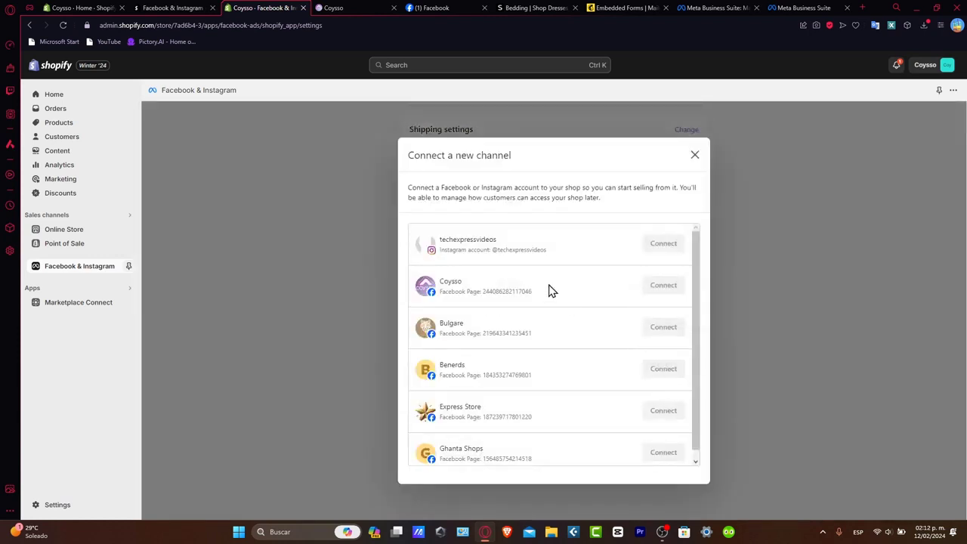
Dismiss the Connect a new channel list and return to the overview showing the shop in review
double_click(492, 249)
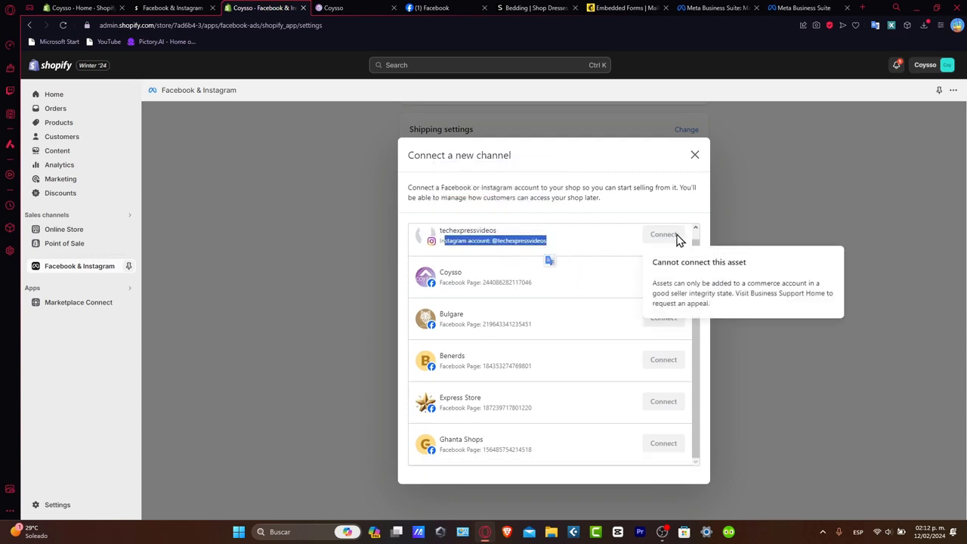
click(695, 155)
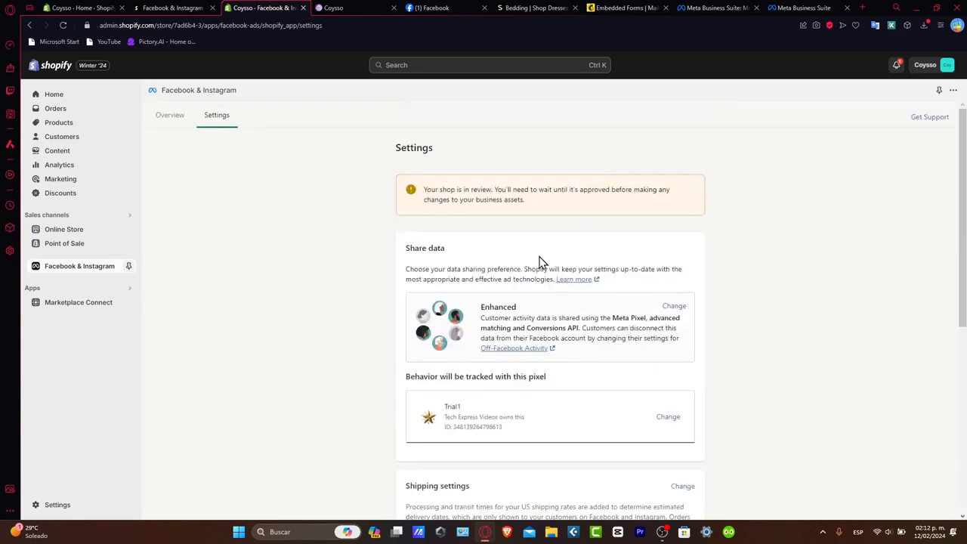
click(169, 115)
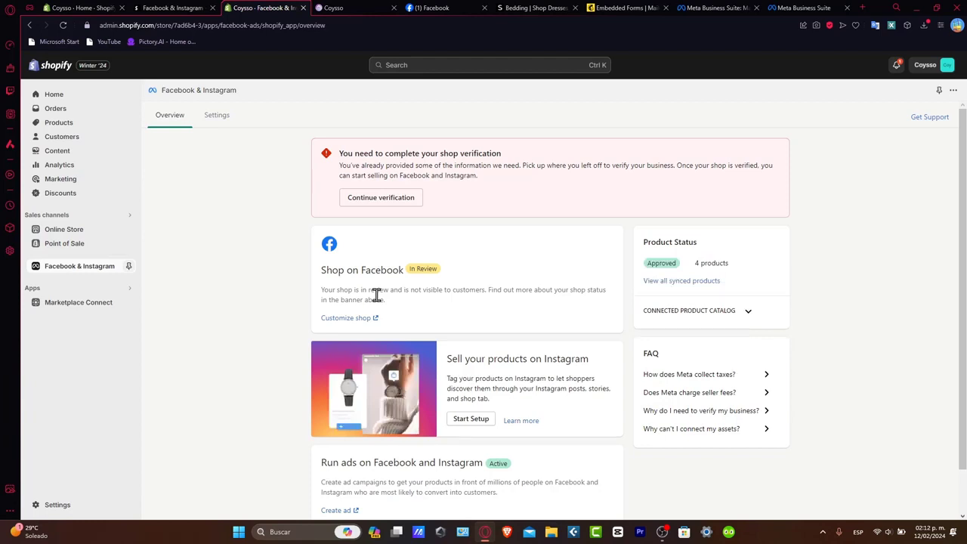
Continue the shop verification from Shopify into Meta Commerce Manager
click(381, 197)
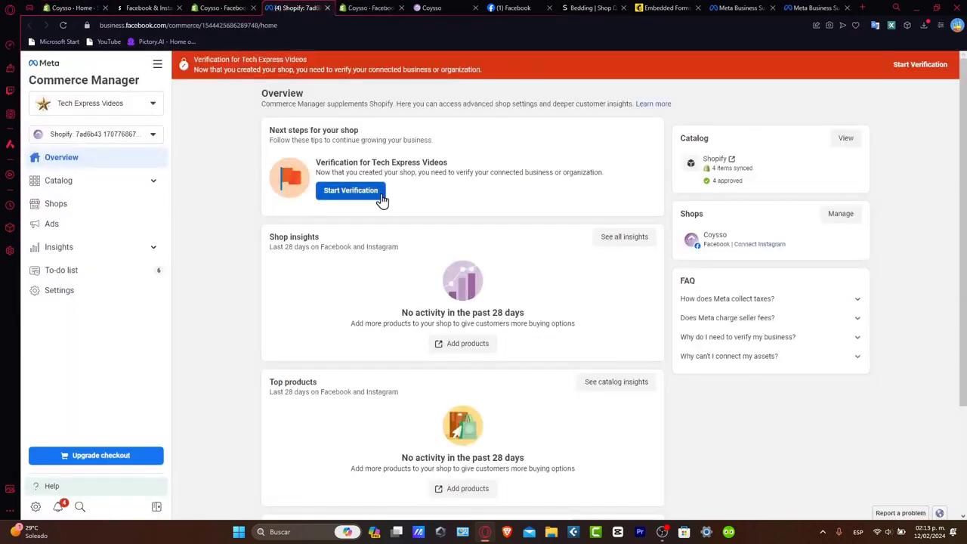
mouse_move(649, 237)
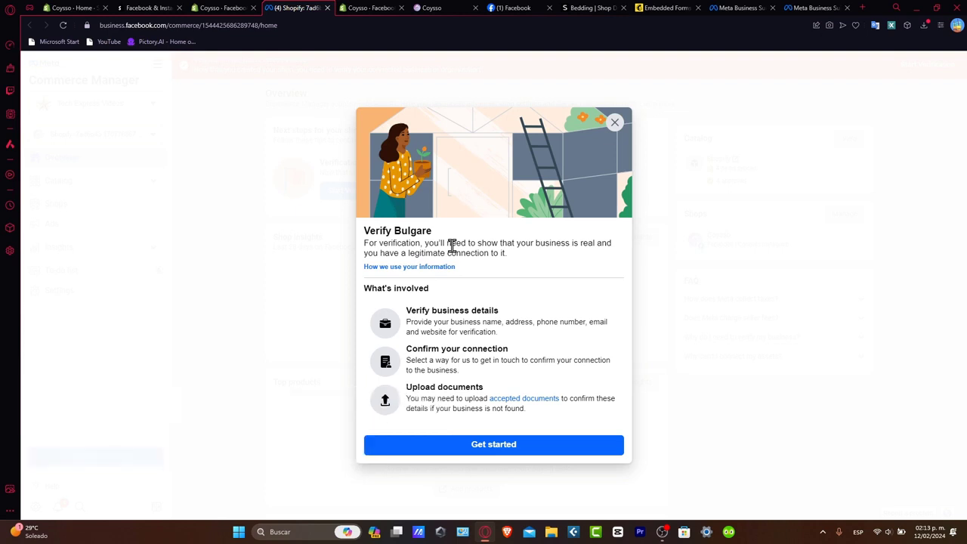
Preview the verification steps, read the accepted documents article, then return to Shopify
click(493, 444)
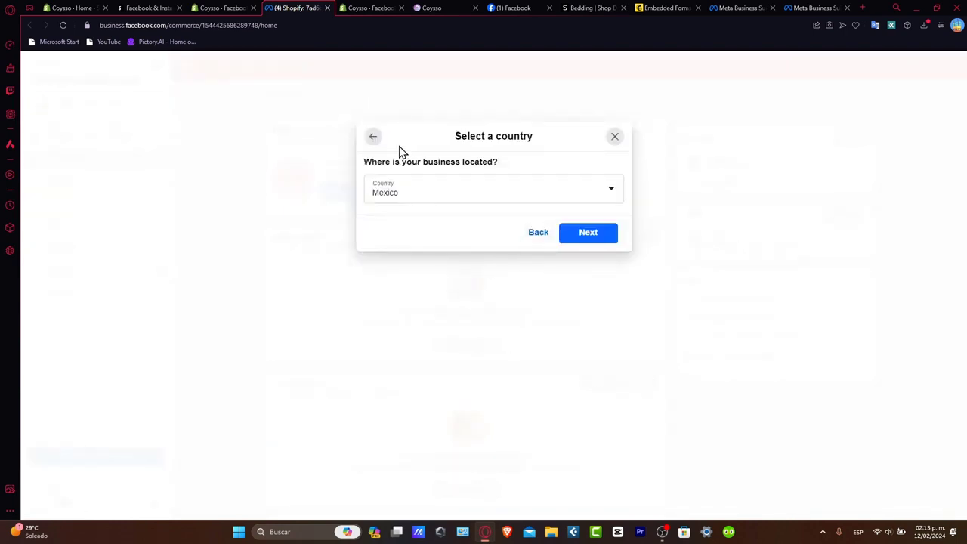
click(588, 232)
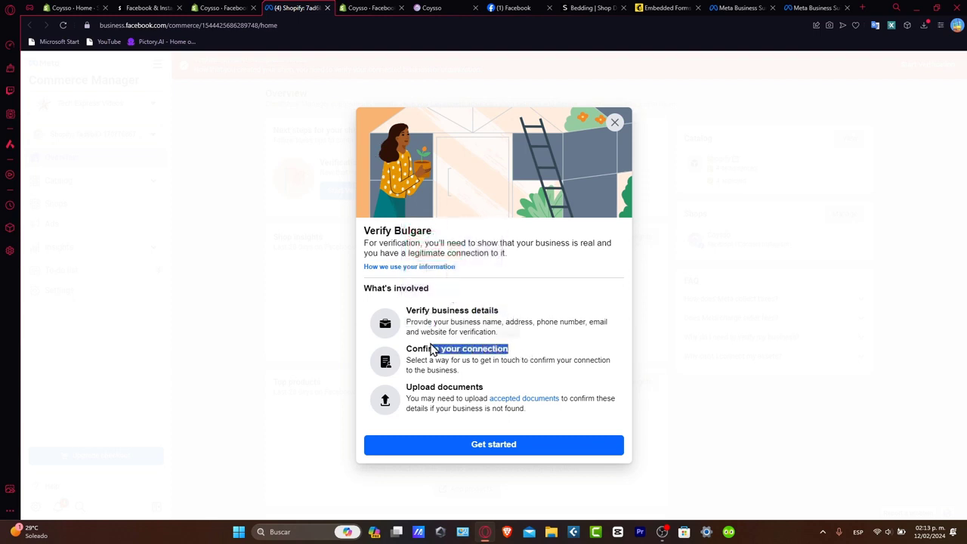
double_click(456, 386)
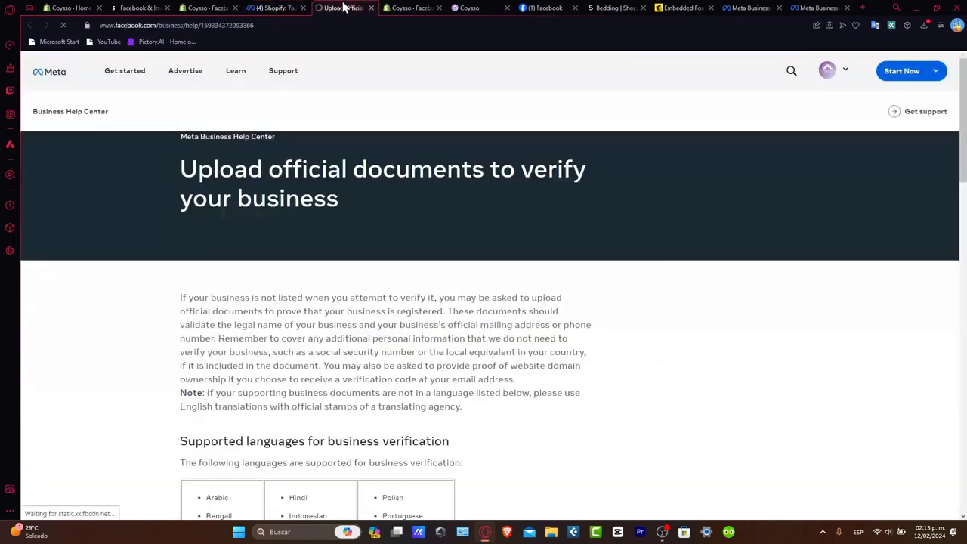
scroll(down, 3)
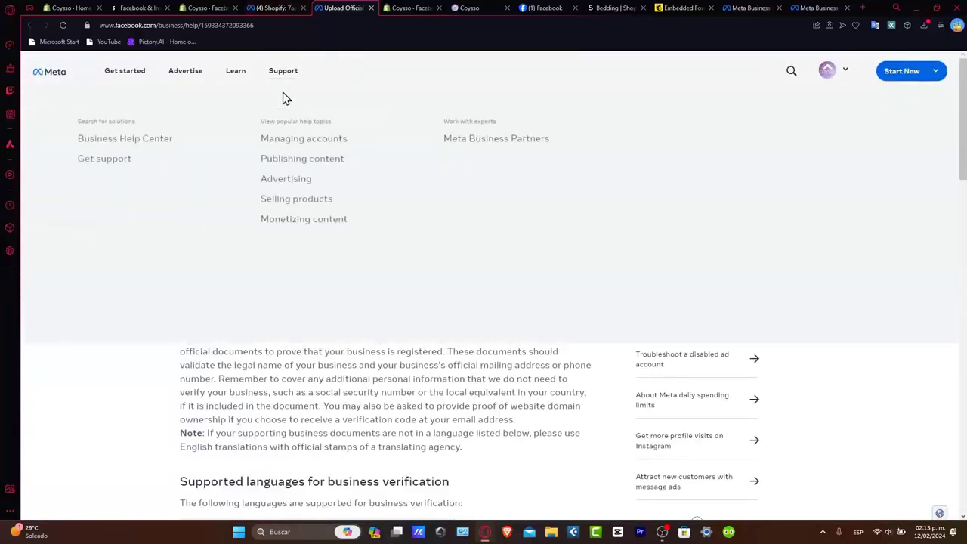
click(204, 7)
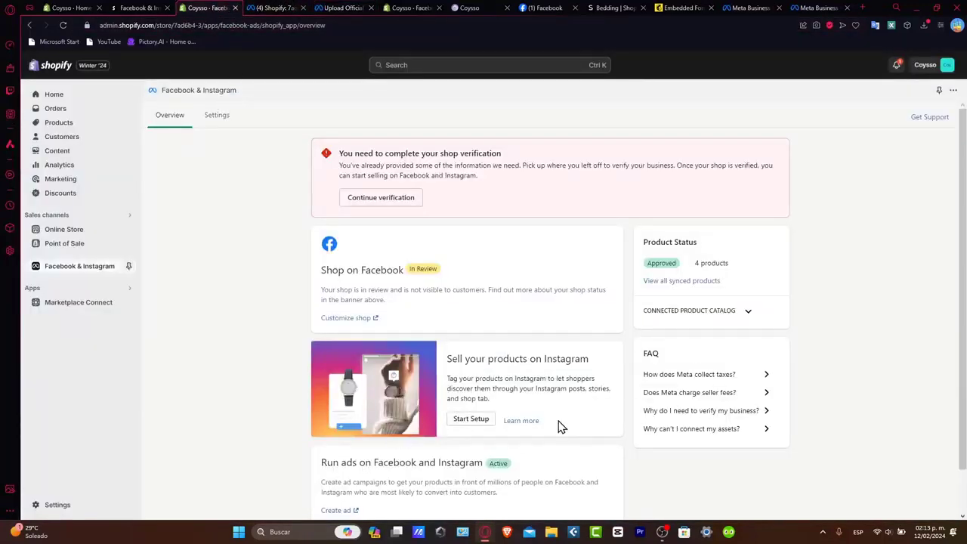
mouse_move(567, 412)
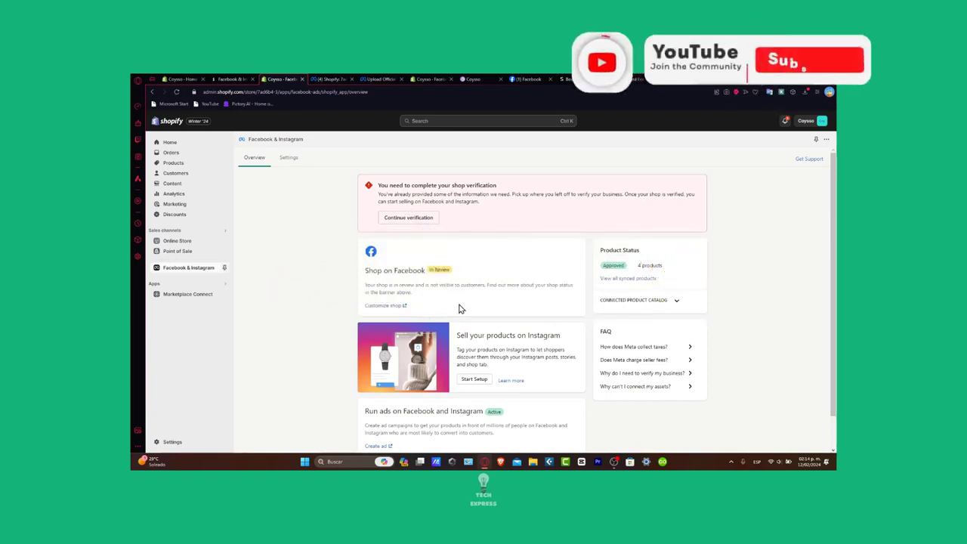
click(810, 60)
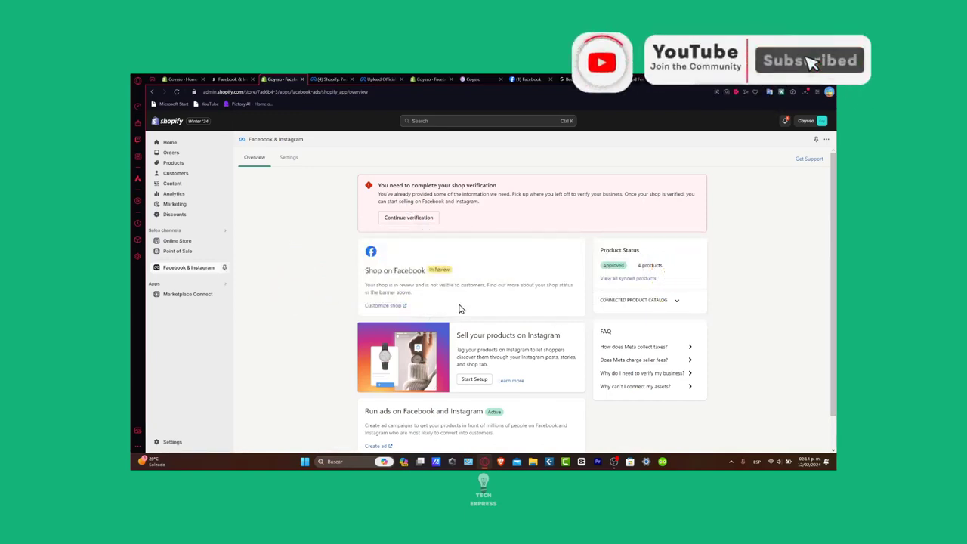